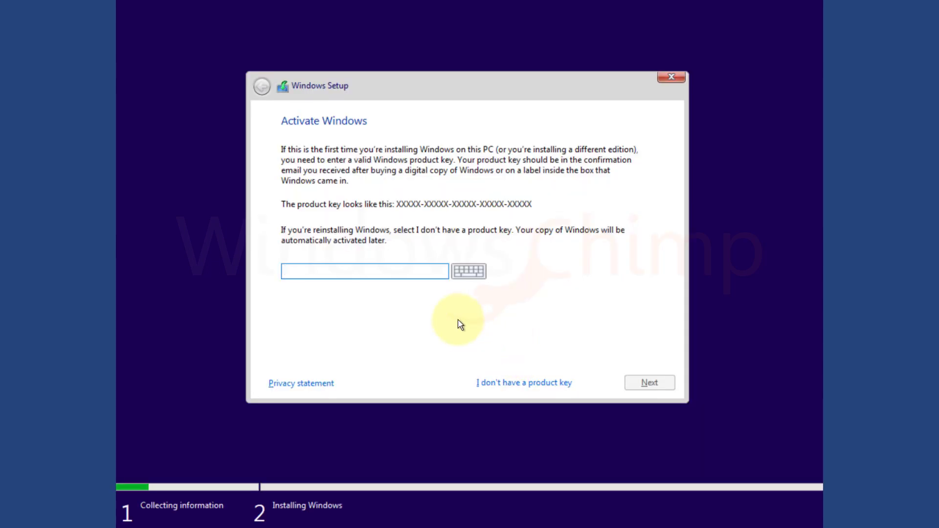
mouse_move(502, 356)
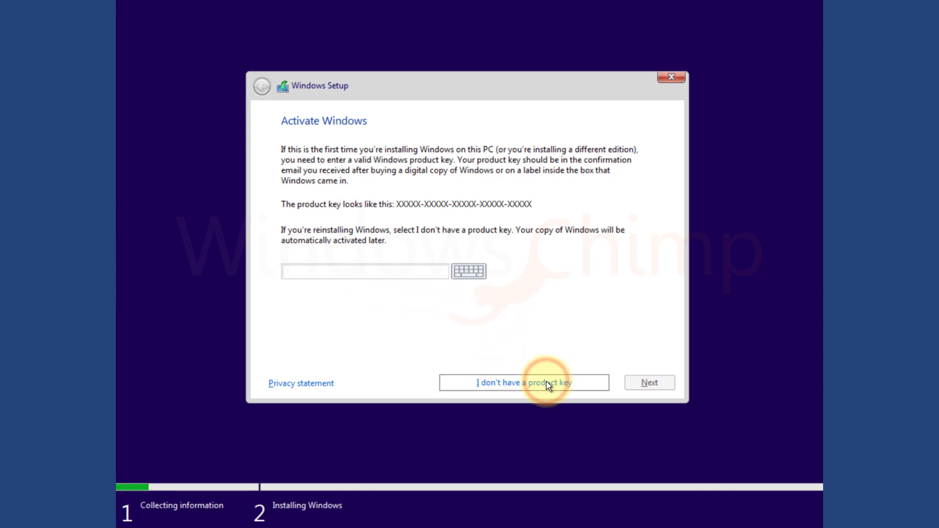
Continue Windows Setup without a product key via 'I don't have a product key'
click(522, 382)
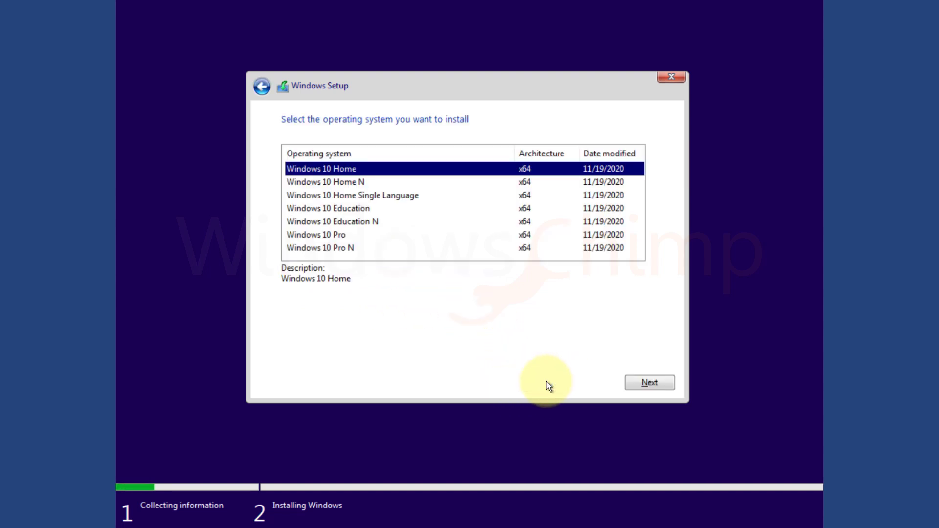
mouse_move(367, 254)
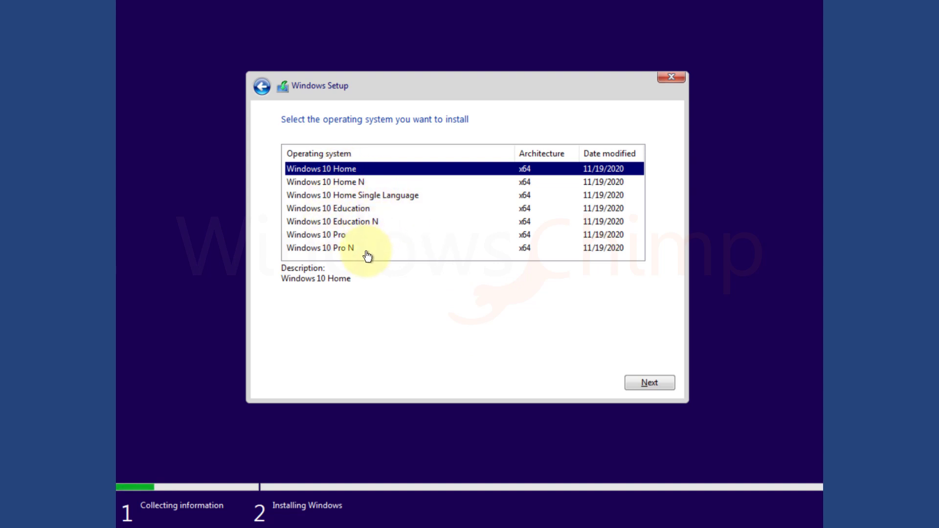
mouse_move(353, 169)
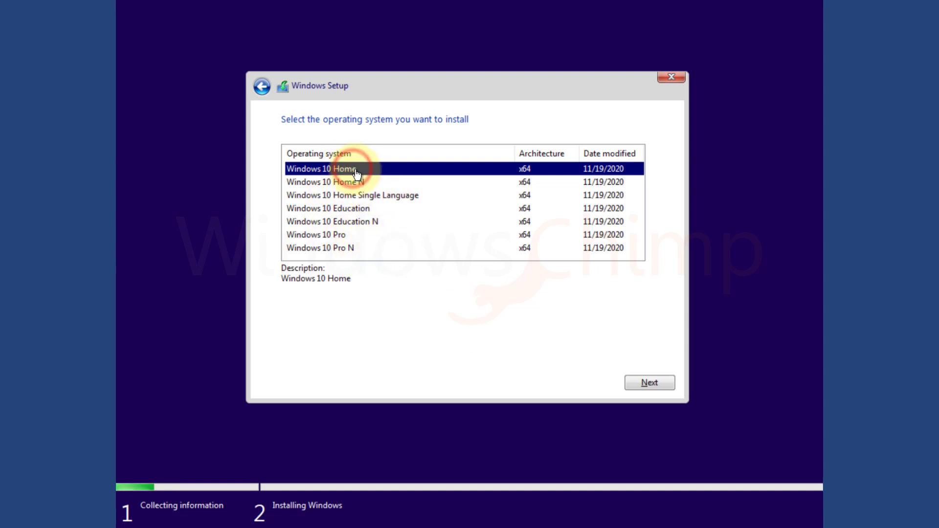
Choose Windows 10 Home as the edition and continue the installation to the desktop
click(649, 382)
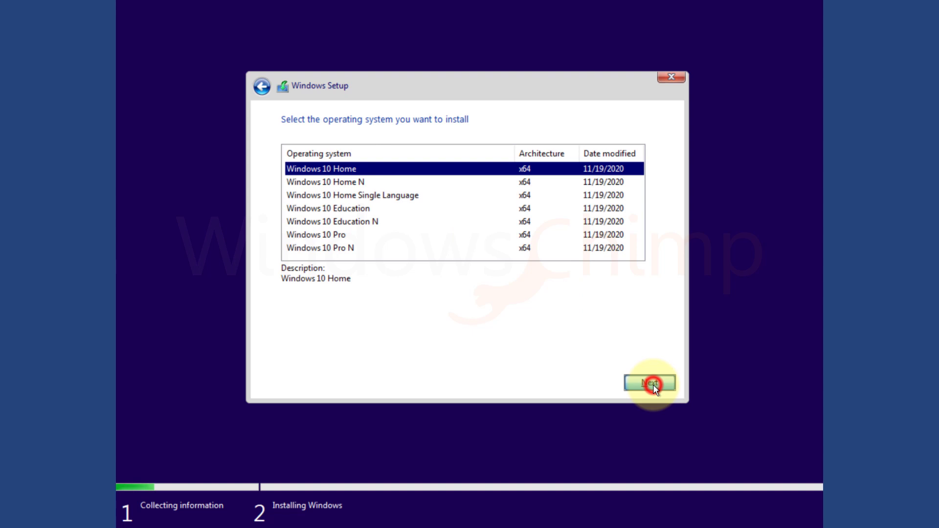
click(649, 383)
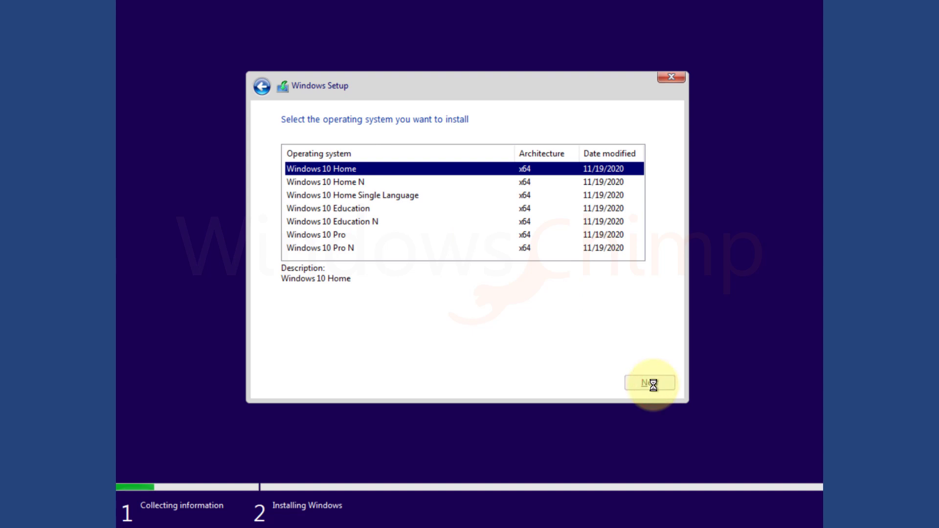
click(649, 383)
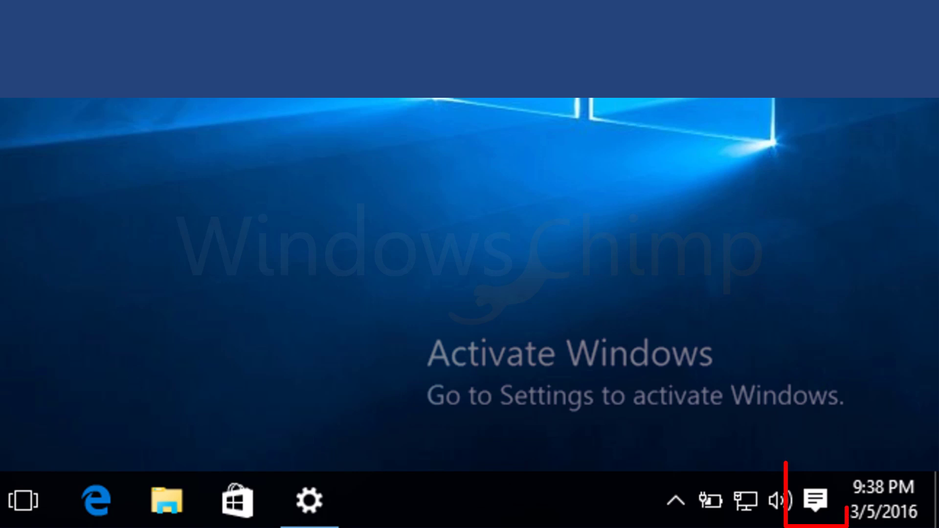
mouse_move(815, 501)
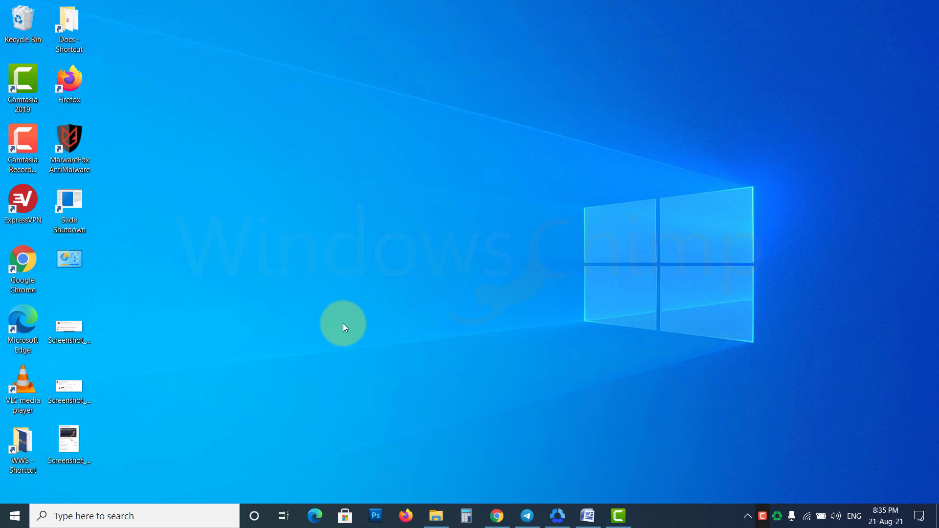
mouse_move(12, 515)
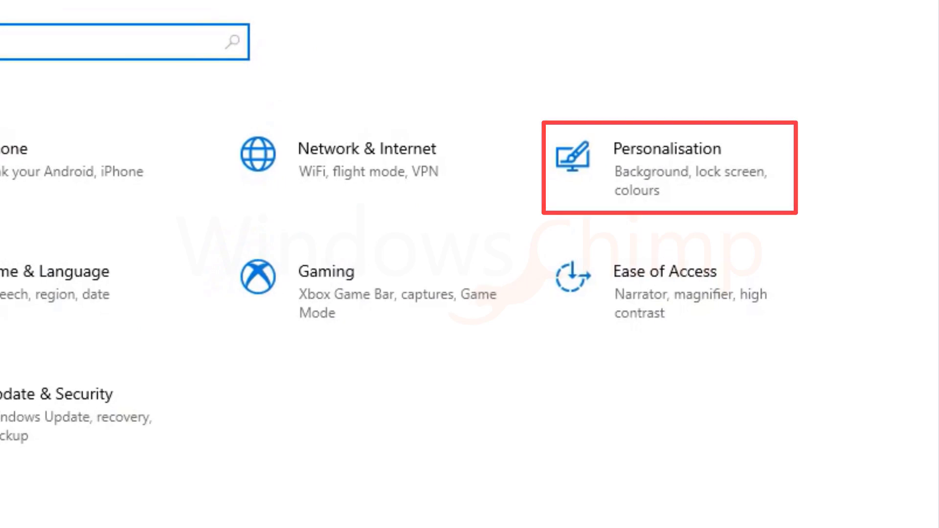
Visit the Background, Colors, Lock screen and Fonts personalization pages, each locked until activation
click(668, 148)
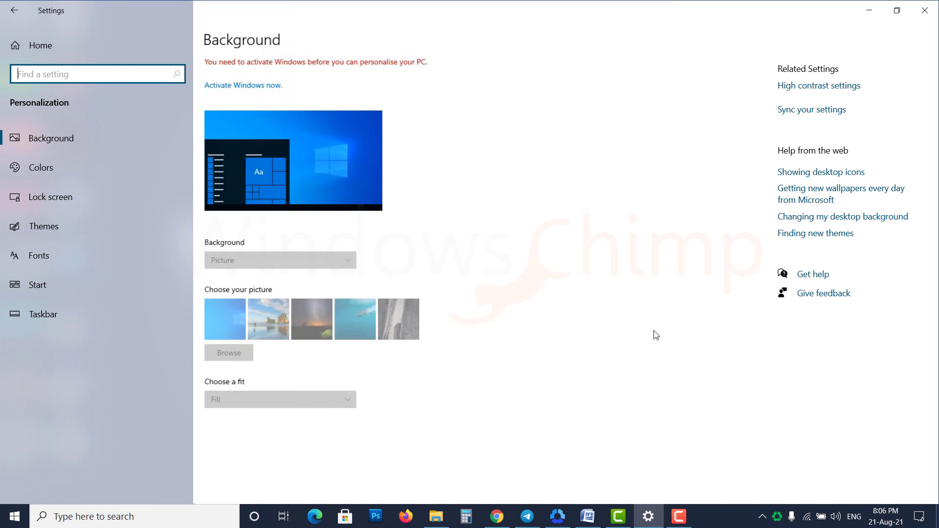
click(41, 167)
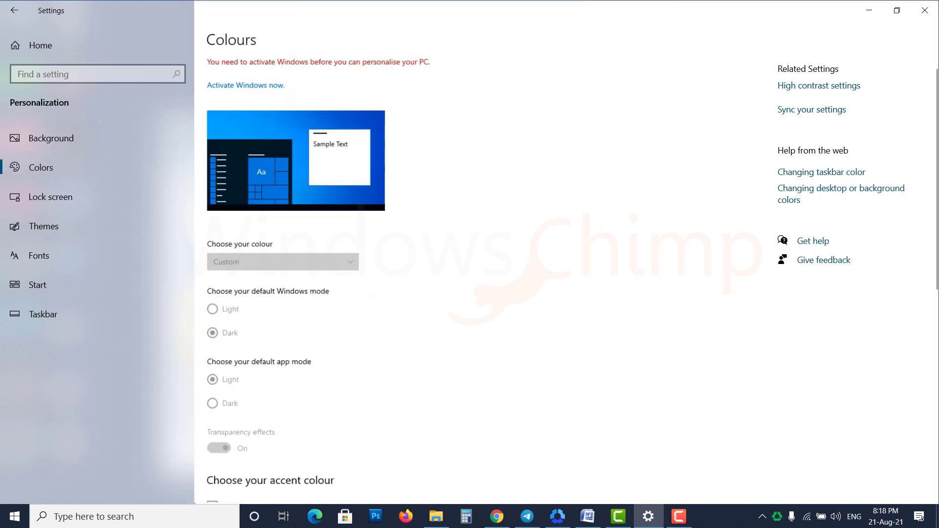
click(50, 196)
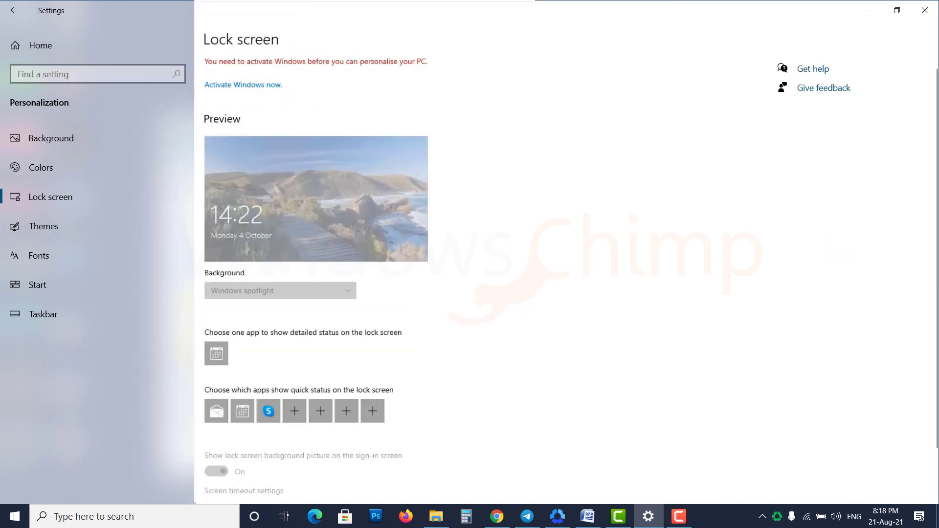
click(38, 255)
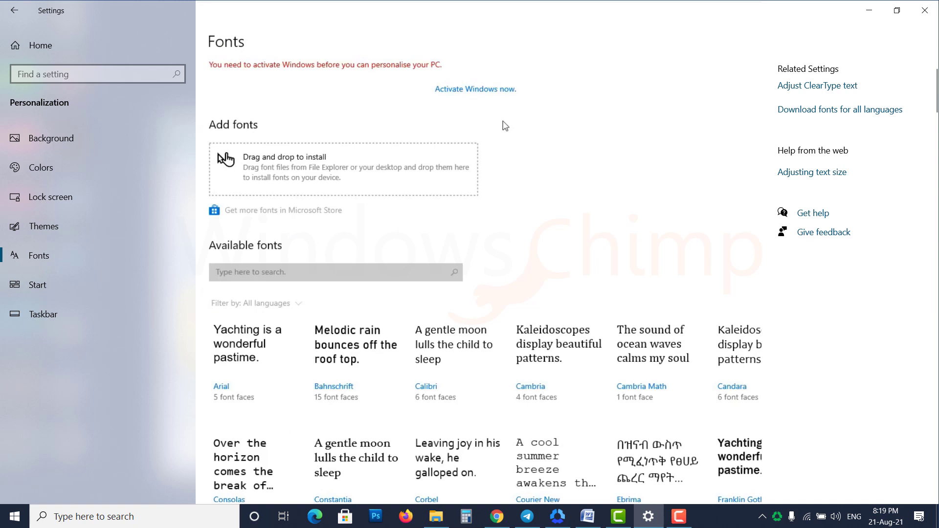
click(42, 314)
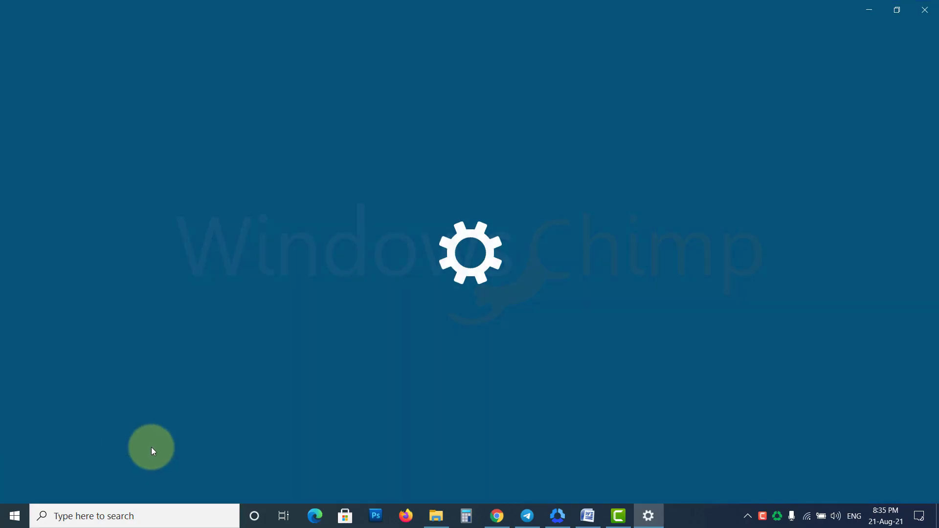
Check for new updates on the Windows Update page so available updates are listed
click(648, 516)
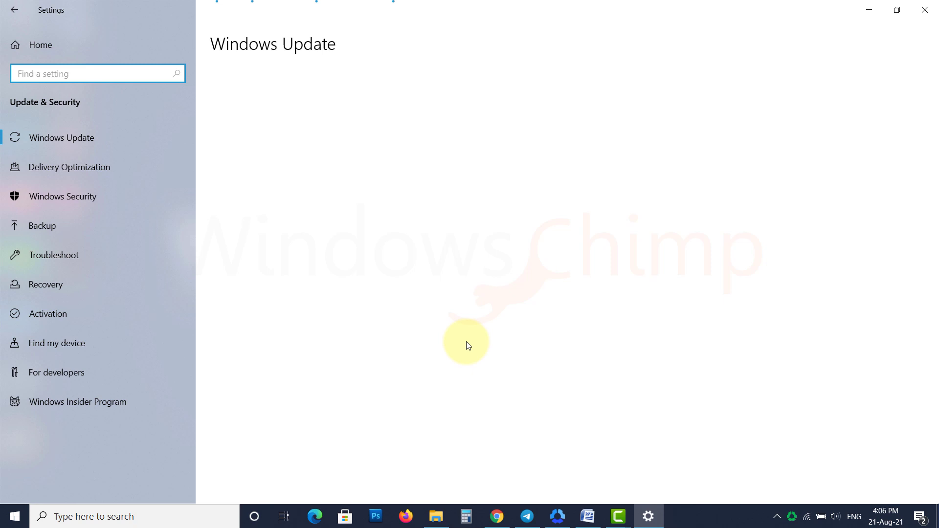
click(60, 137)
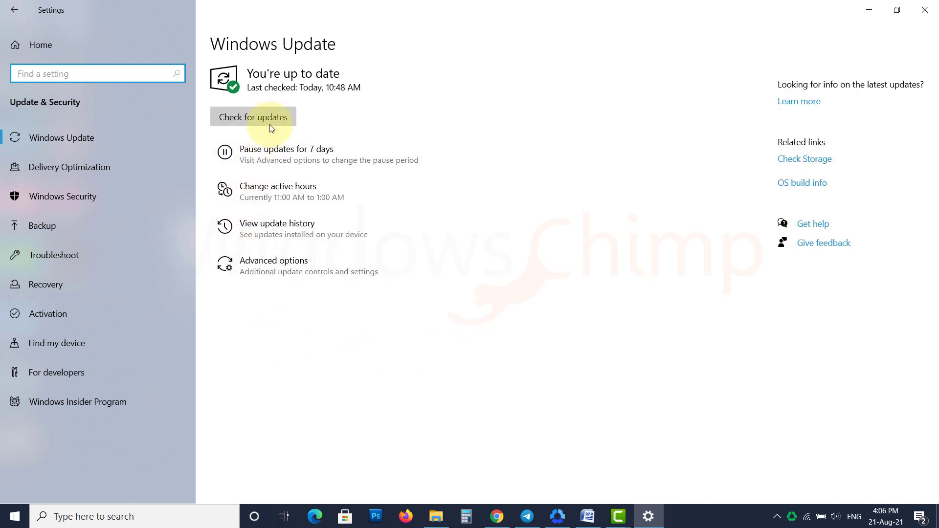
click(252, 116)
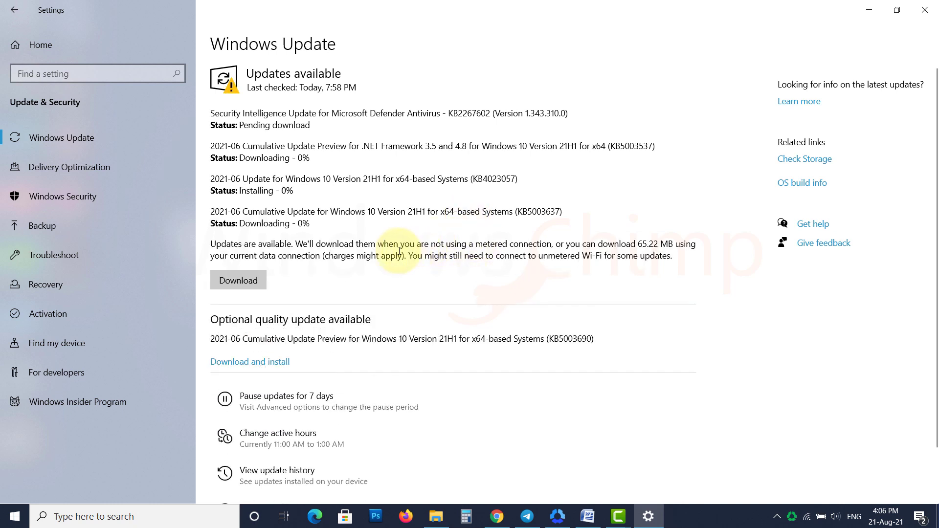
mouse_move(500, 249)
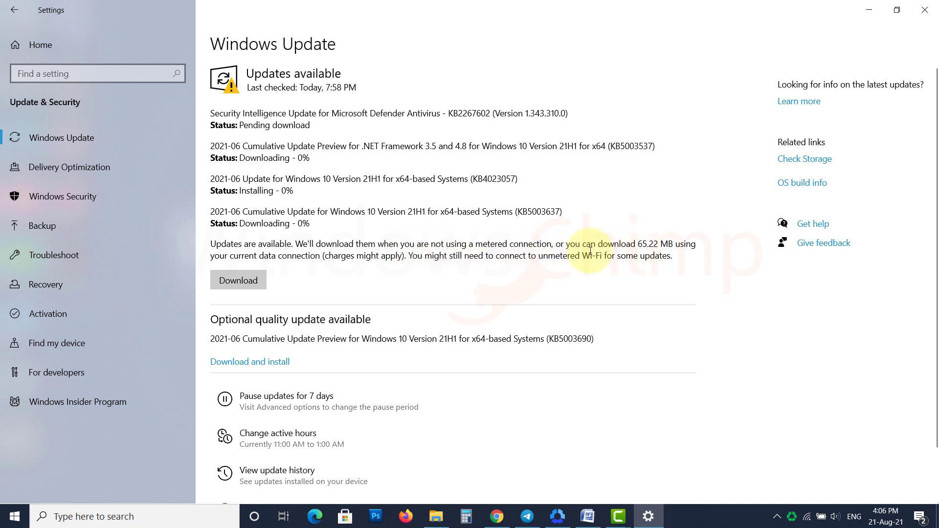
mouse_move(417, 272)
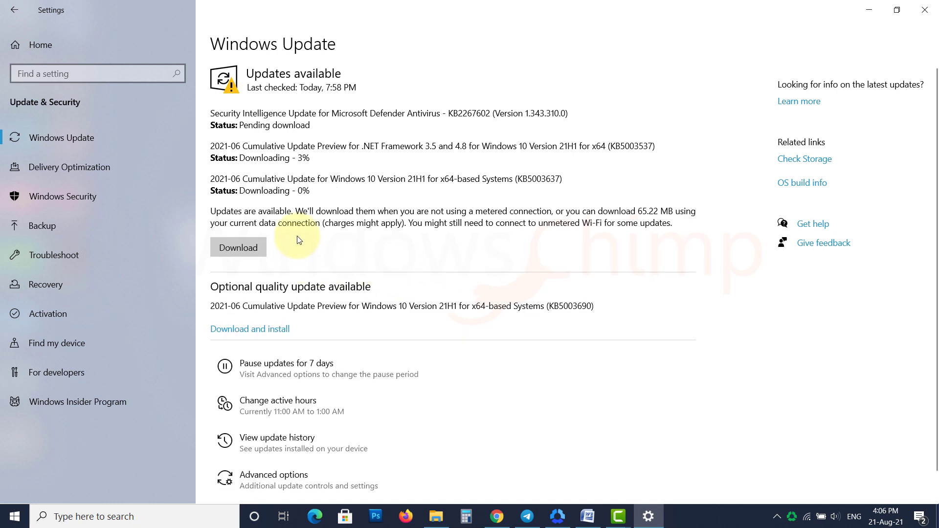
mouse_move(314, 223)
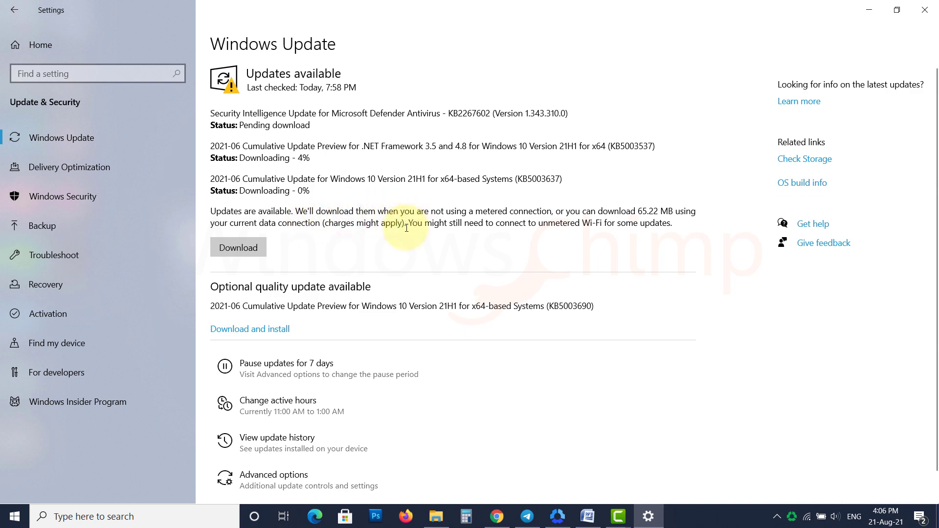
Let the listed updates download, then move on to the Windows 10 license terms
click(49, 313)
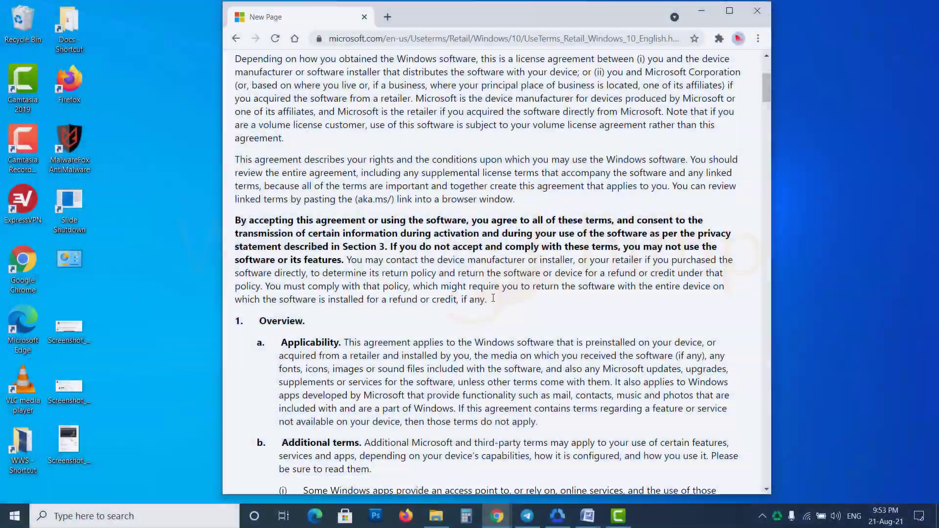
Bring section 5, Authorized Software and Activation, into view and begin selecting its clause
scroll(down, 3)
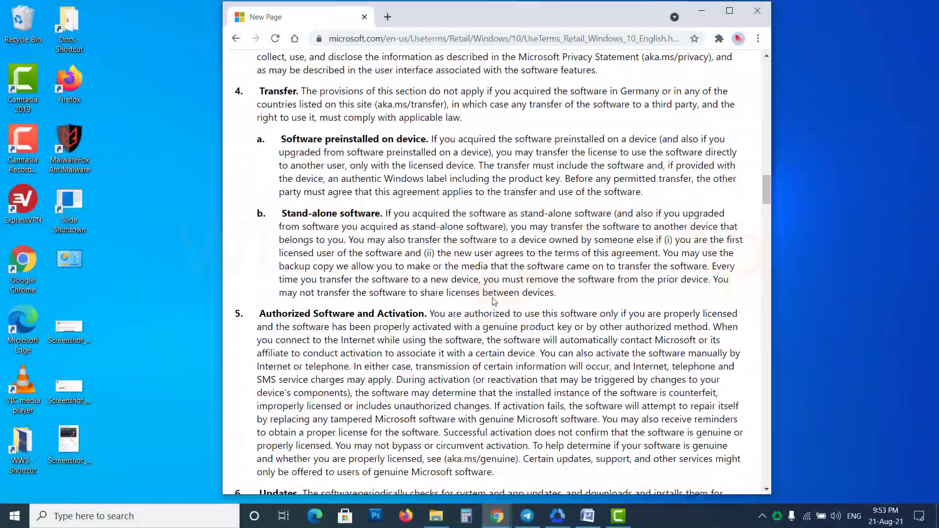
click(728, 11)
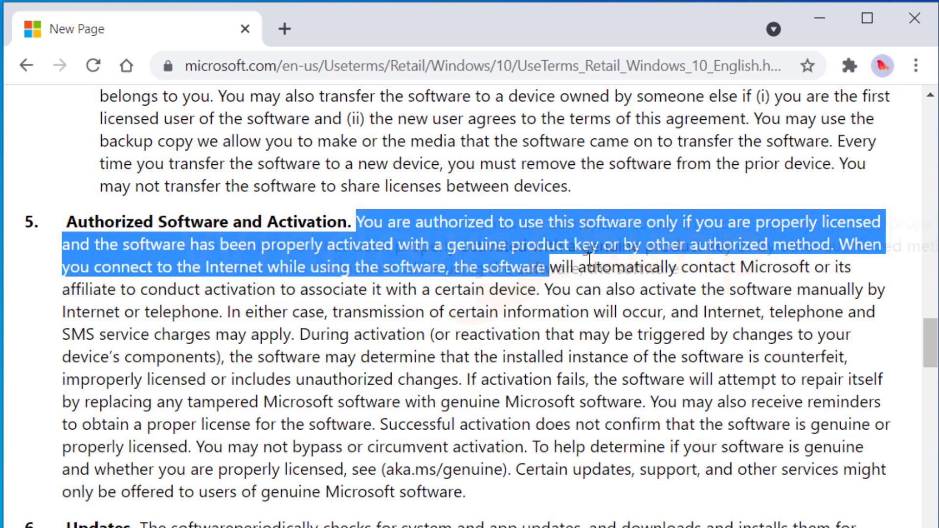
click(811, 254)
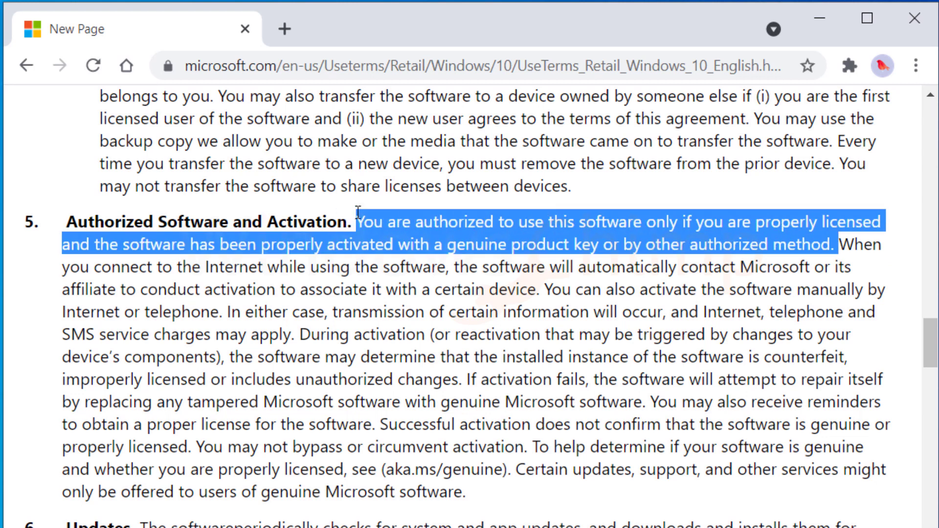
click(812, 304)
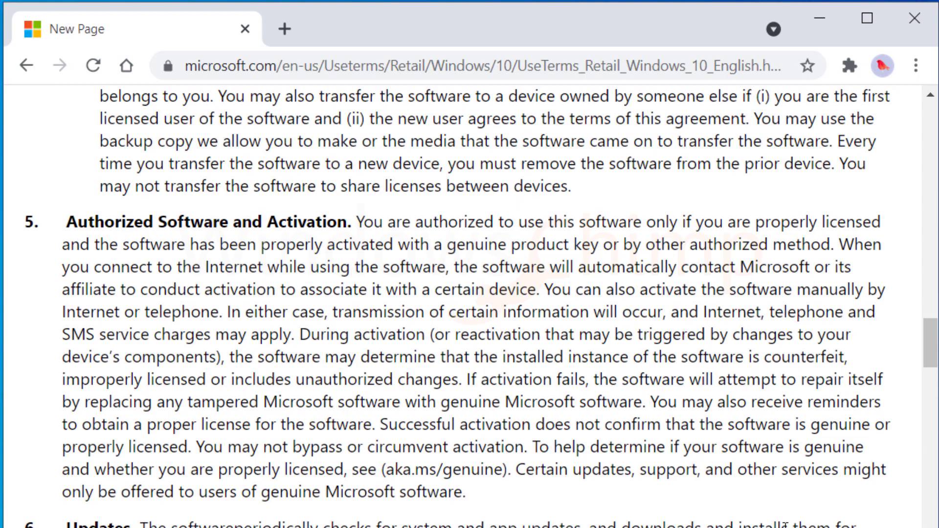
mouse_move(504, 502)
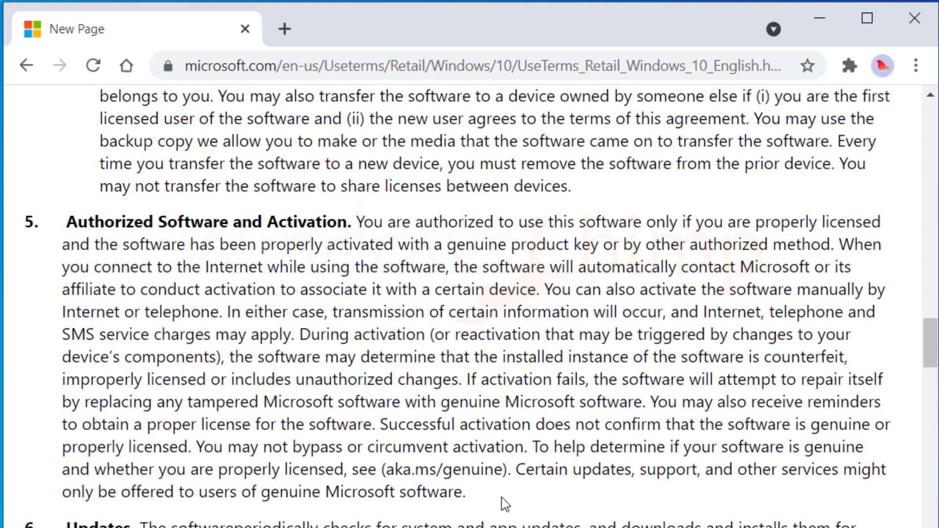